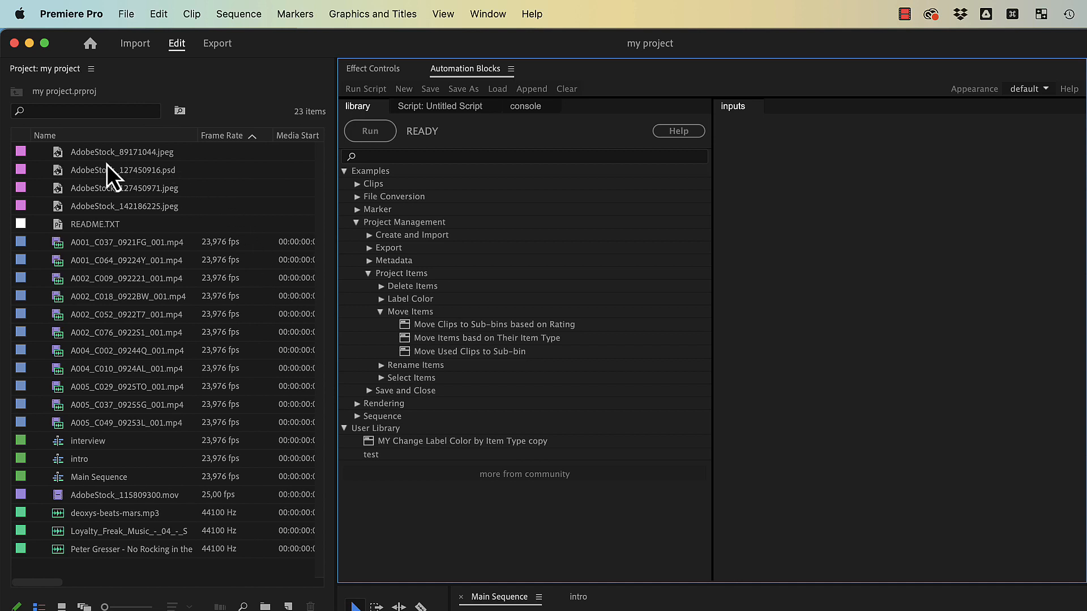
mouse_move(170, 461)
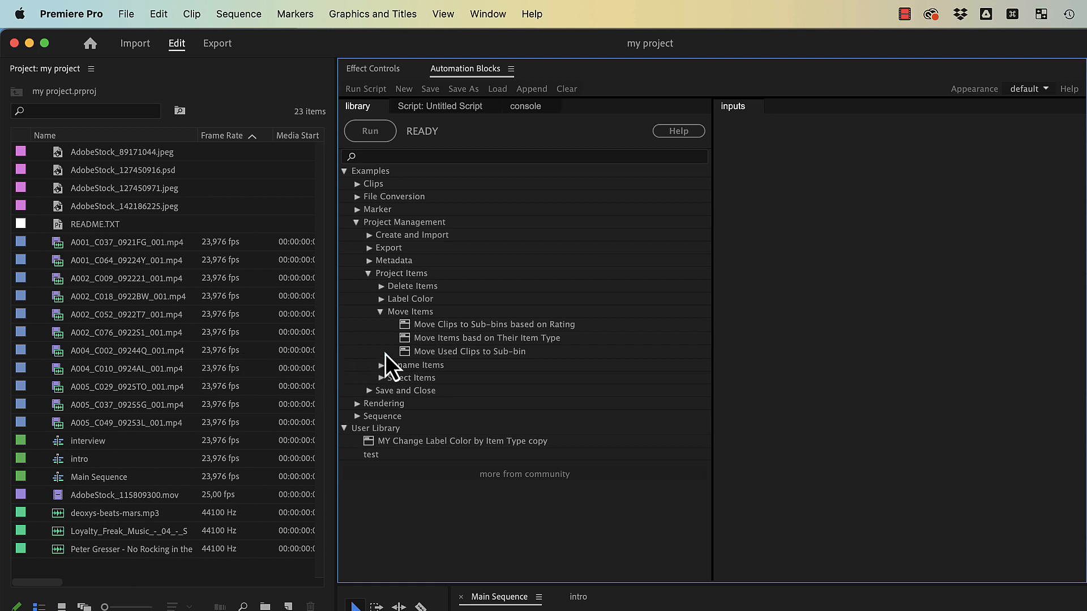
Run the 'Move Items based on Their Item Type' example on all items and expand the new bins
left_click(487, 338)
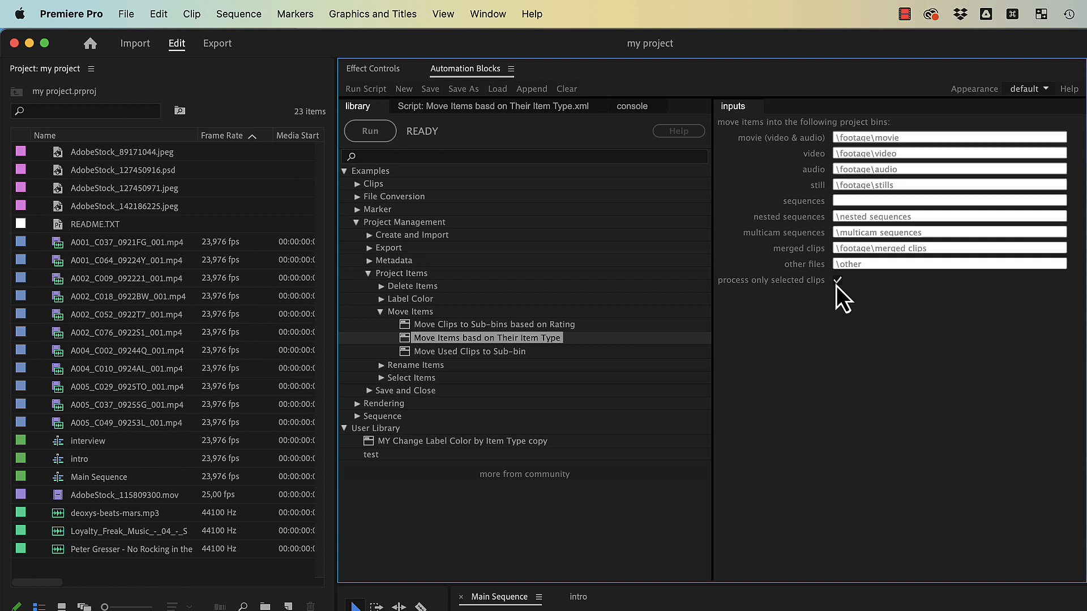
left_click(837, 279)
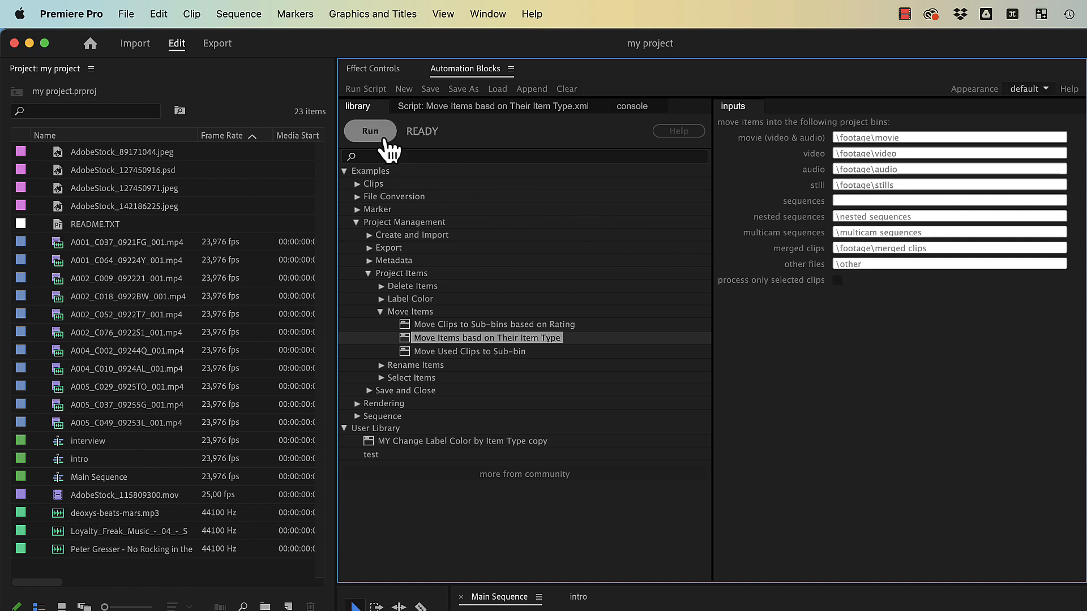
left_click(371, 131)
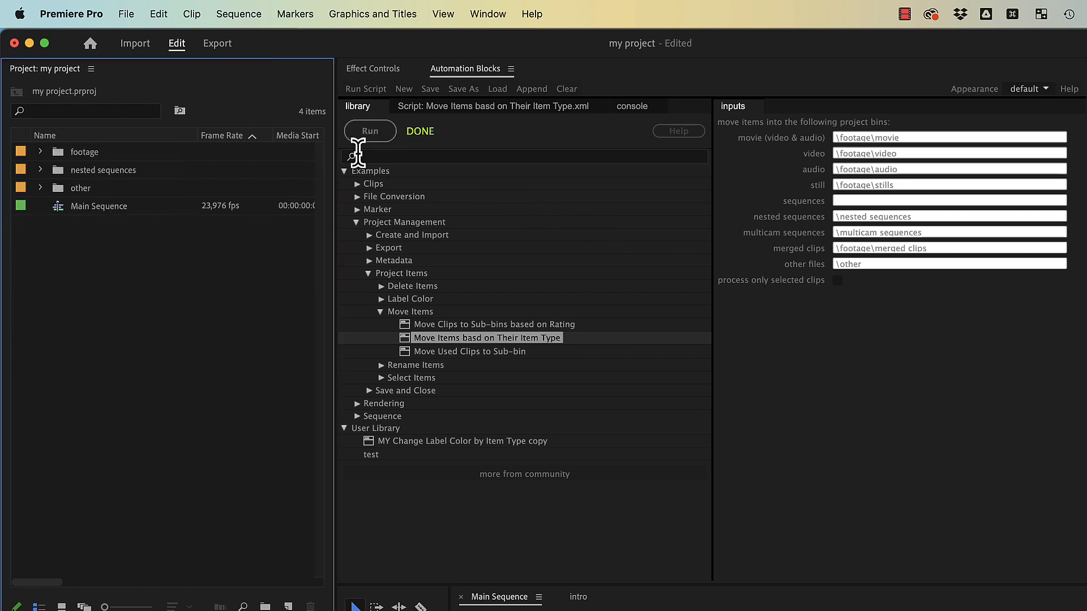
left_click(370, 131)
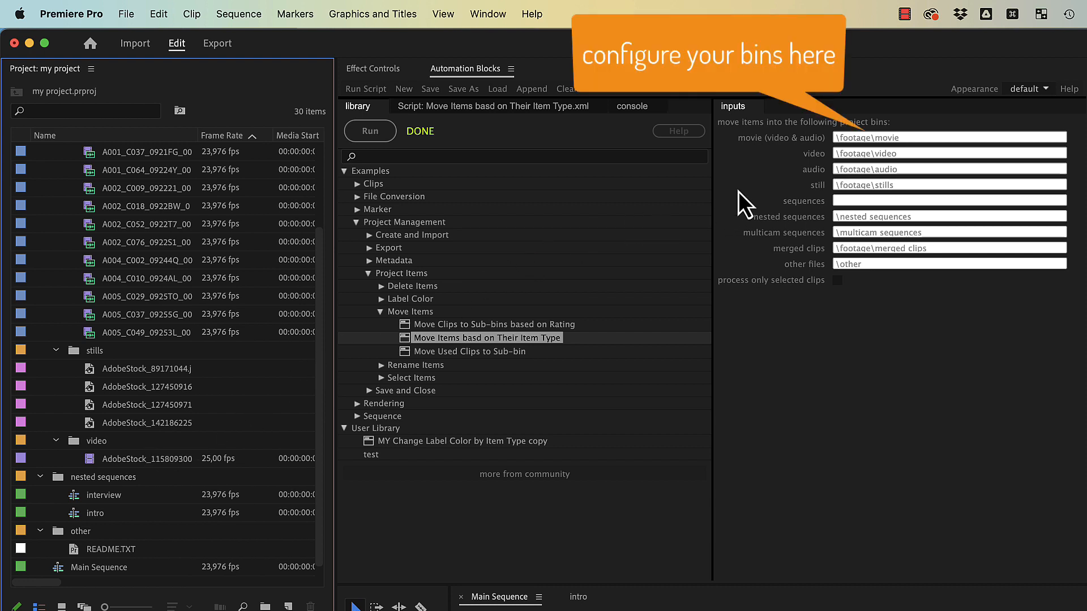
left_click(949, 137)
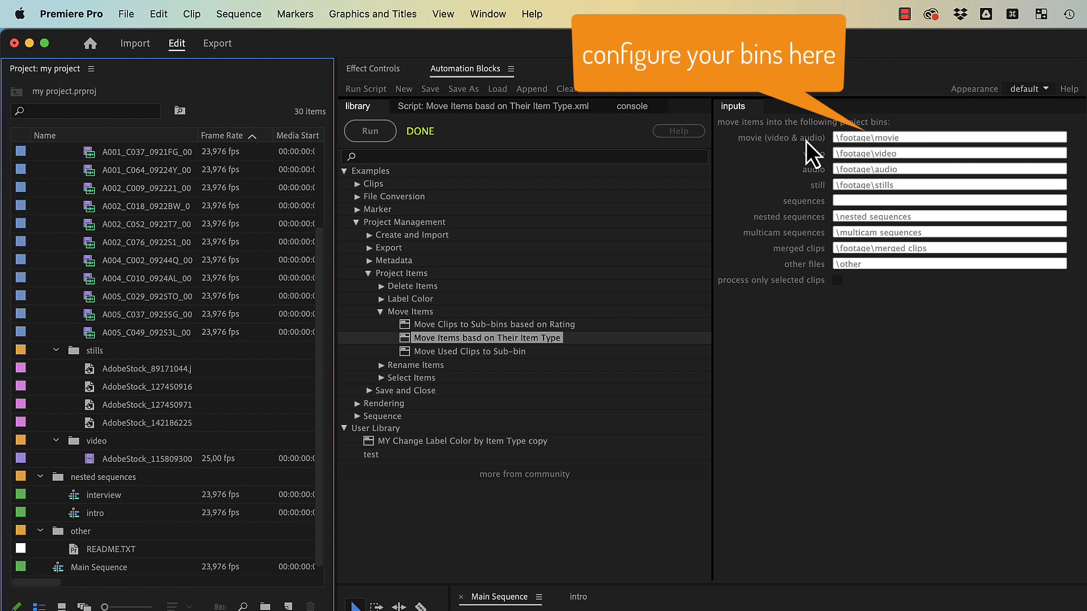
mouse_move(810, 151)
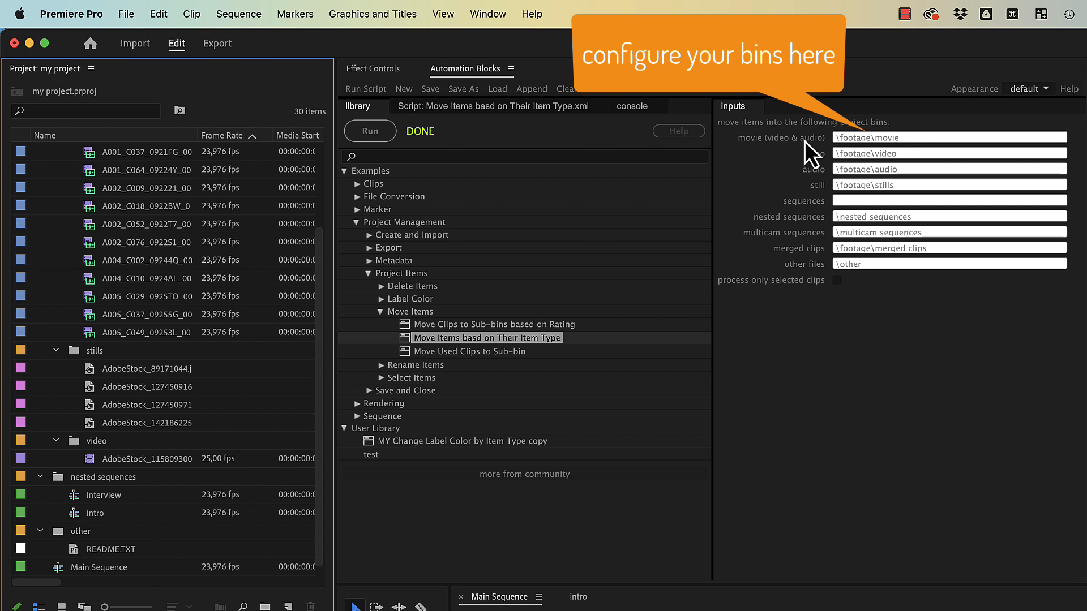
mouse_move(839, 169)
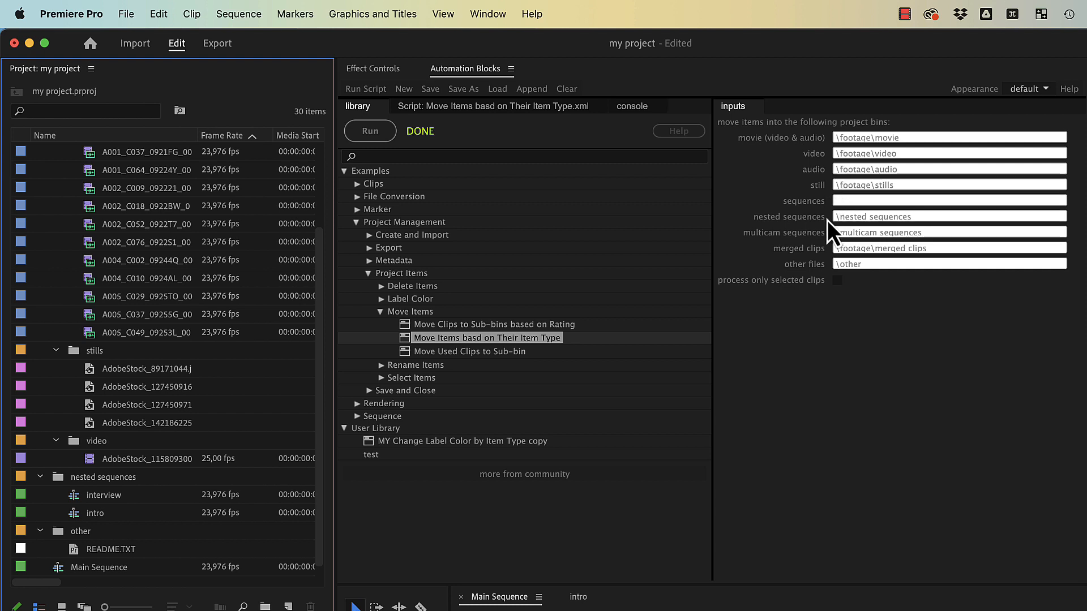
mouse_move(835, 239)
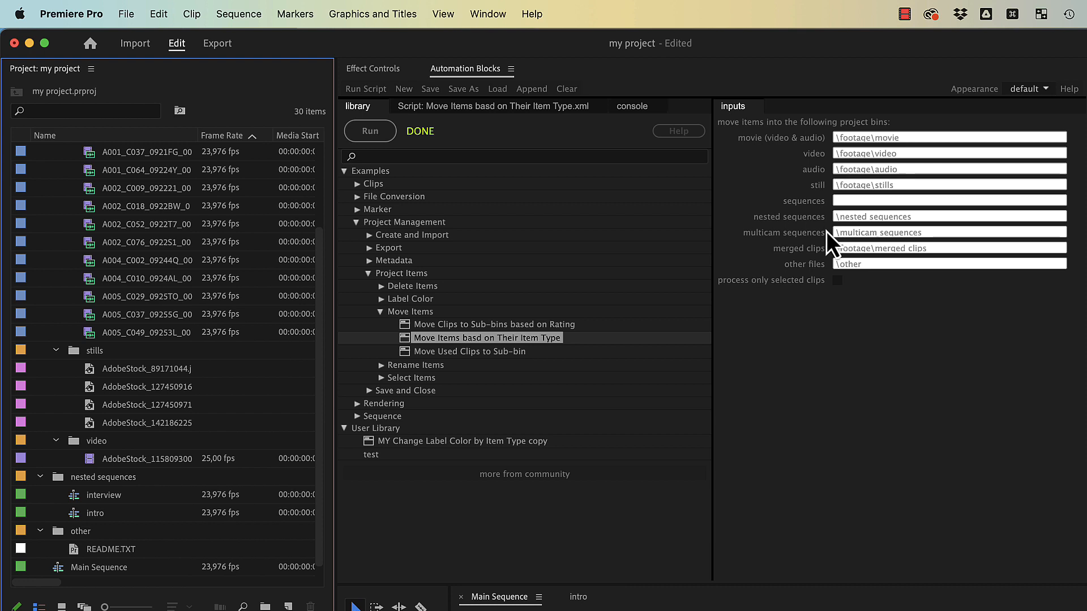
mouse_move(829, 225)
type("\\")
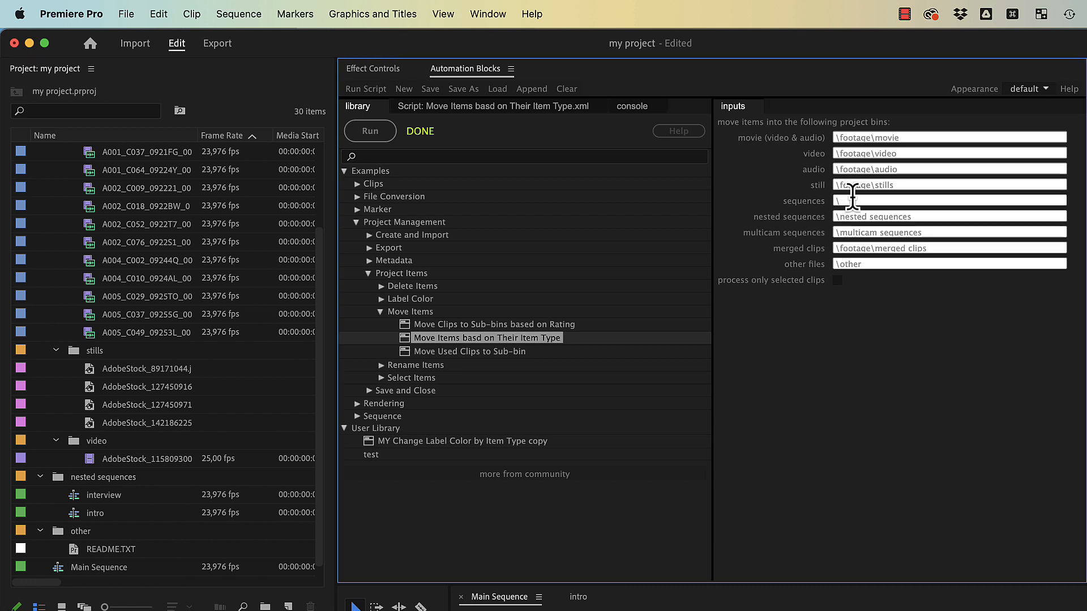
Set sequence bin paths to \timelines and \timelines\nested and rerun the sorting script
type("timelines")
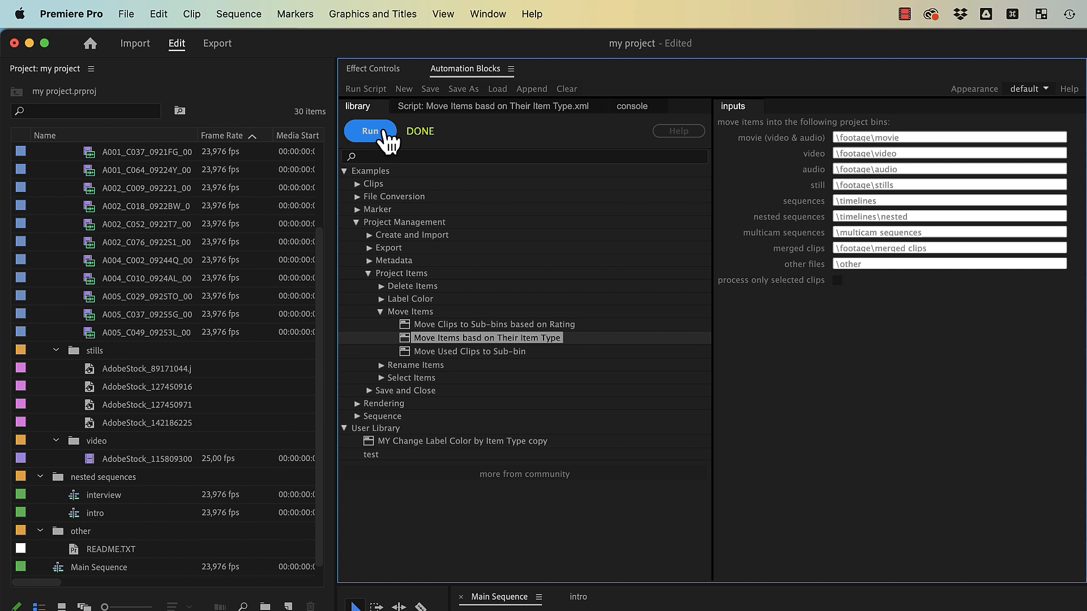
left_click(371, 132)
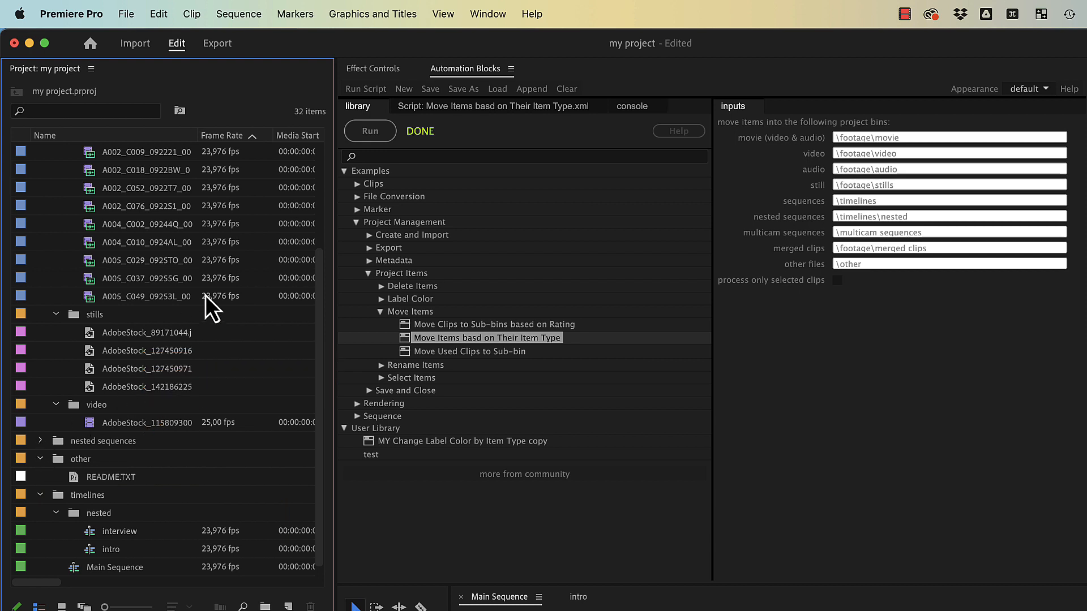
Find and run the 'Delete Empty Project Bins' example to remove the leftover empty bins
type("empty")
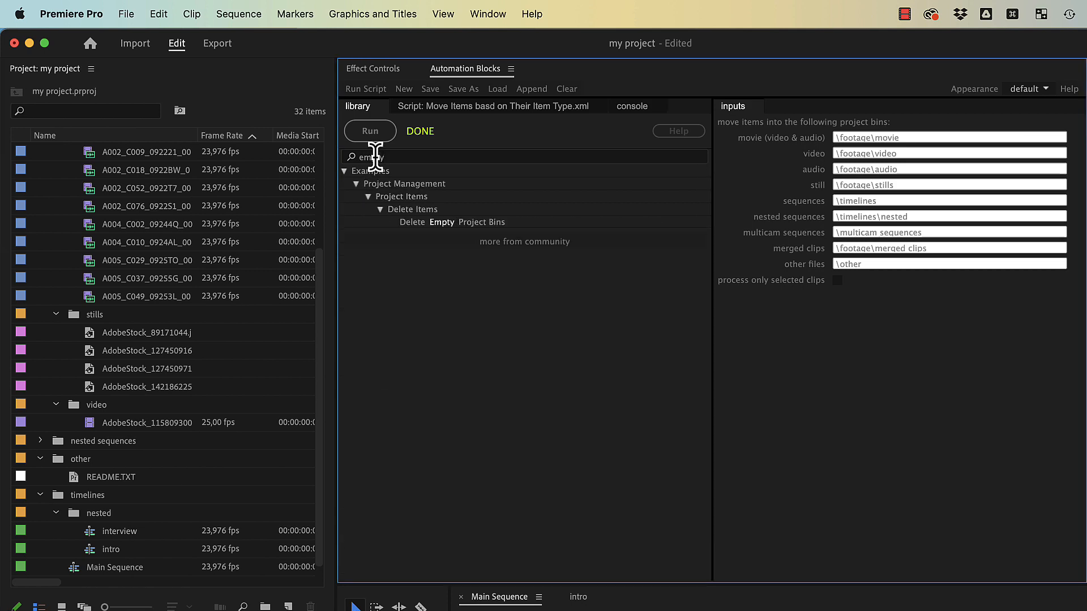
left_click(451, 222)
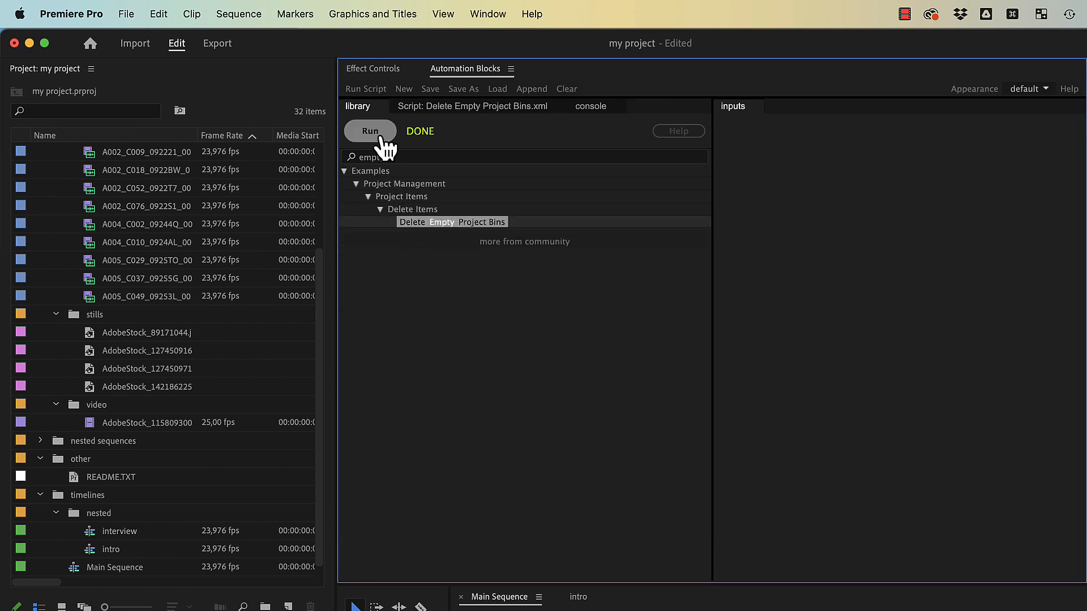
left_click(370, 132)
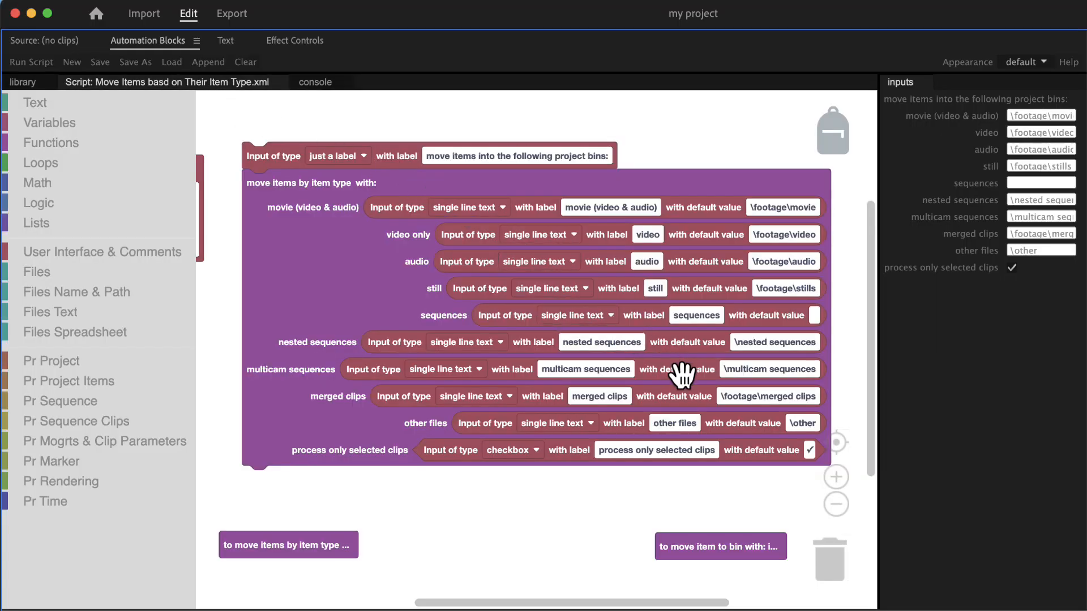
mouse_move(724, 350)
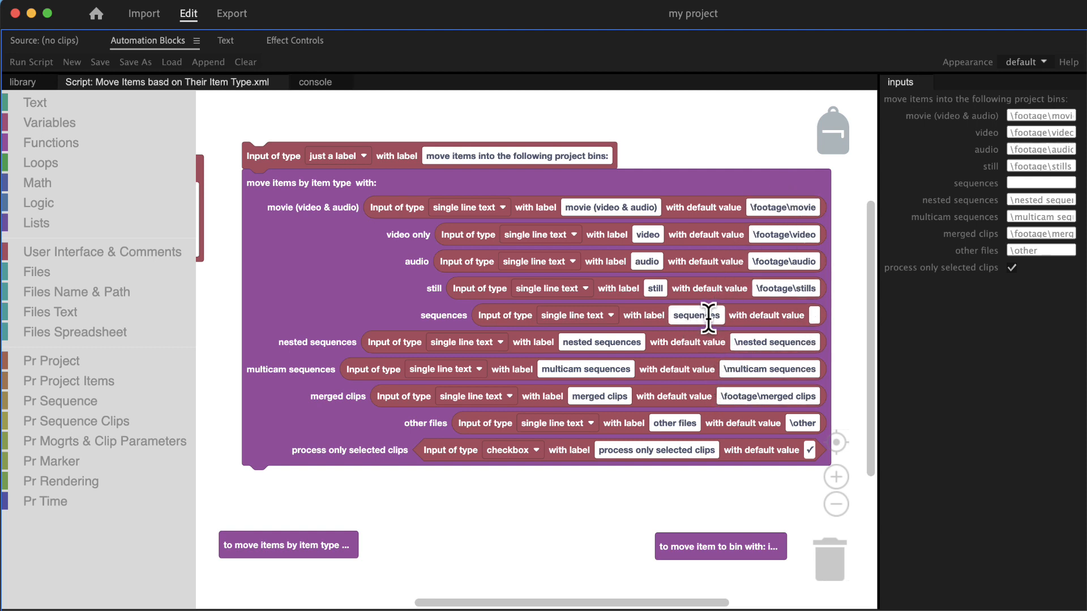
Give the sequences input block the default value \main sequences
type("\\main sequences")
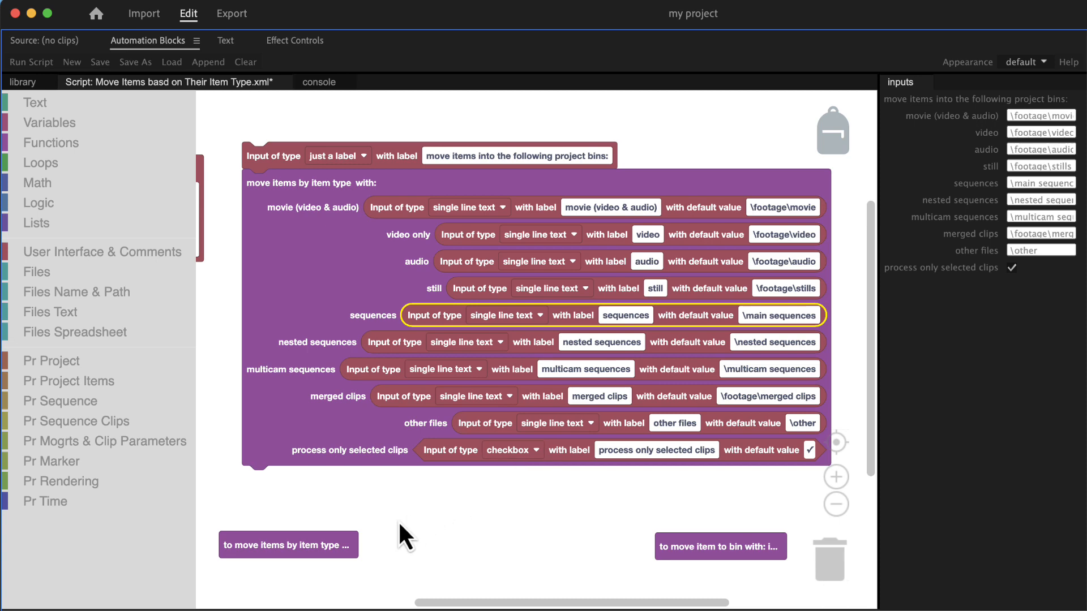
Expand the collapsed 'move items by item type' function block and scroll into its contents
right_click(287, 545)
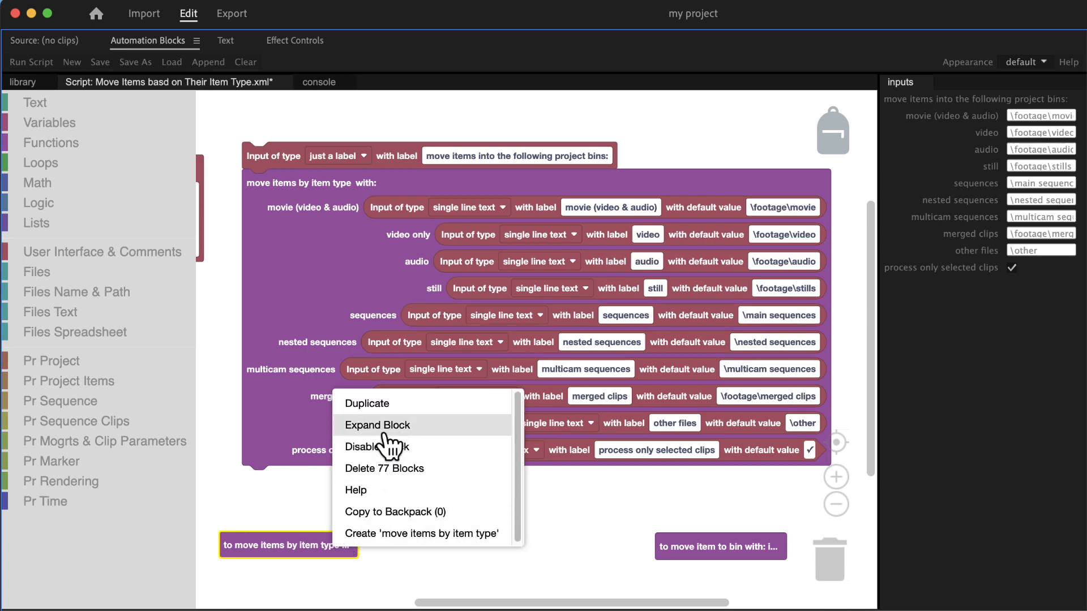
left_click(378, 425)
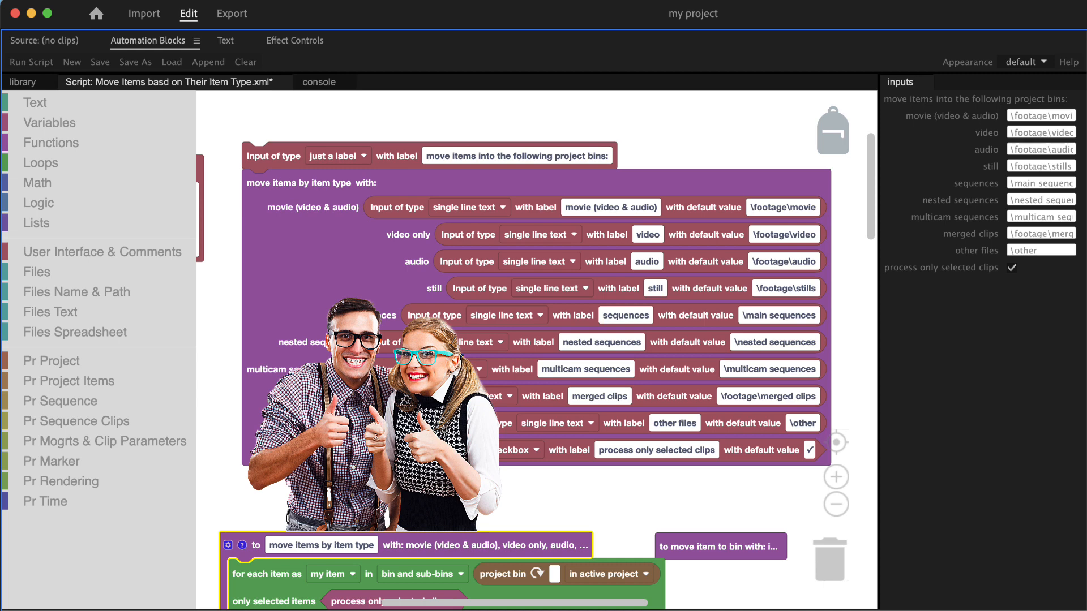
scroll("down", 3)
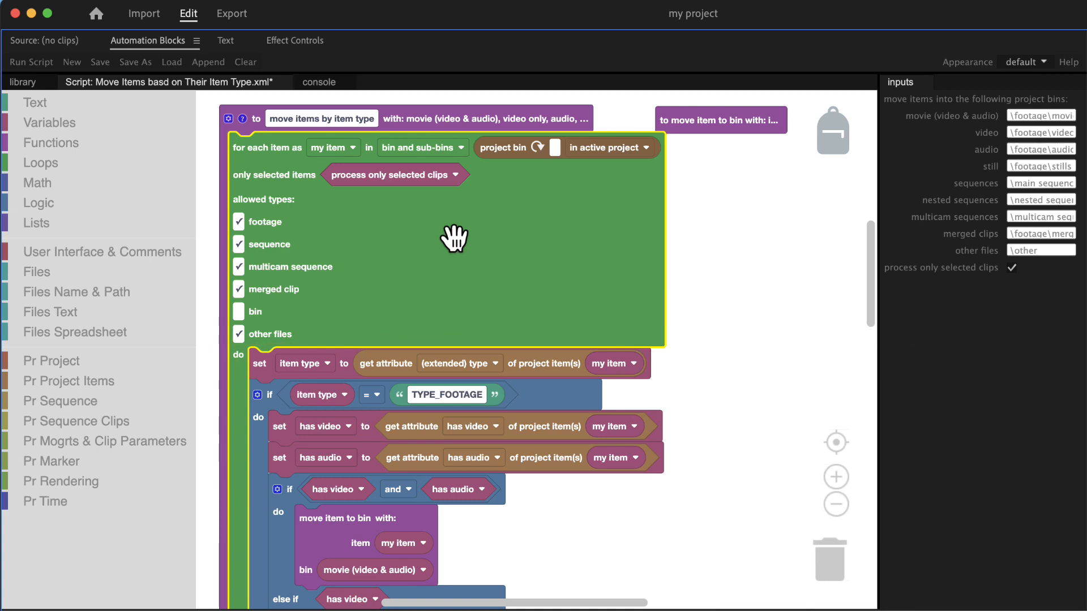
mouse_move(291, 246)
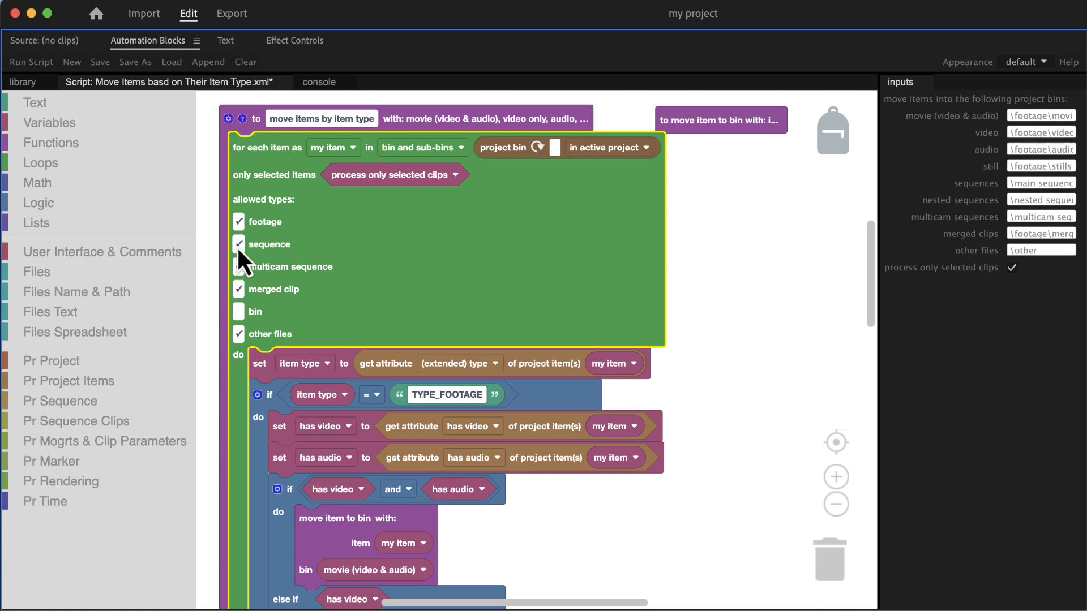
Toggle the 'sequence' checkbox under the loop's allowed item types off and back on
left_click(239, 244)
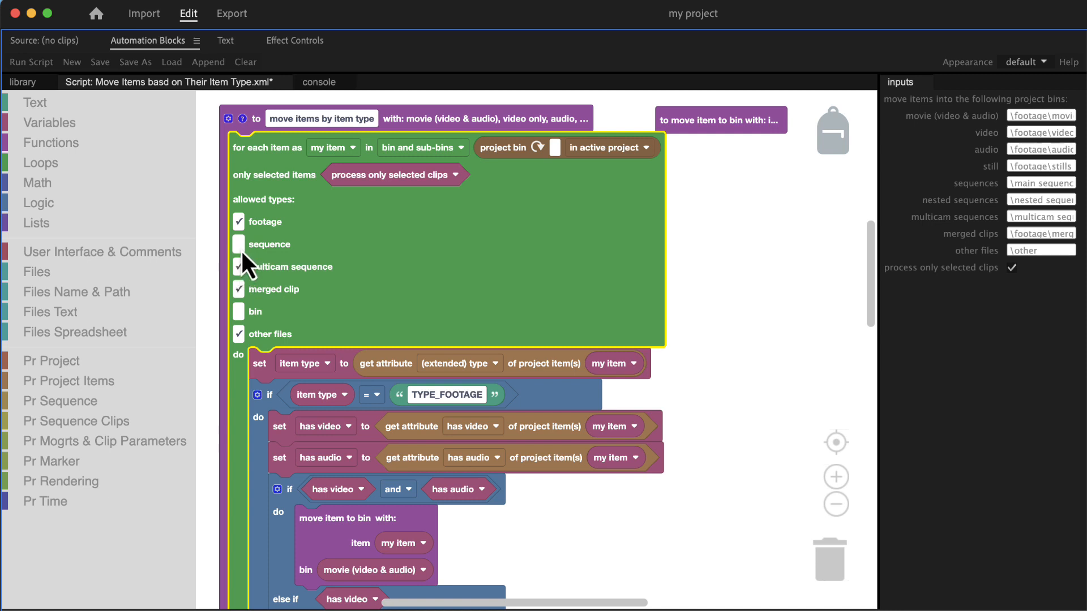
left_click(239, 245)
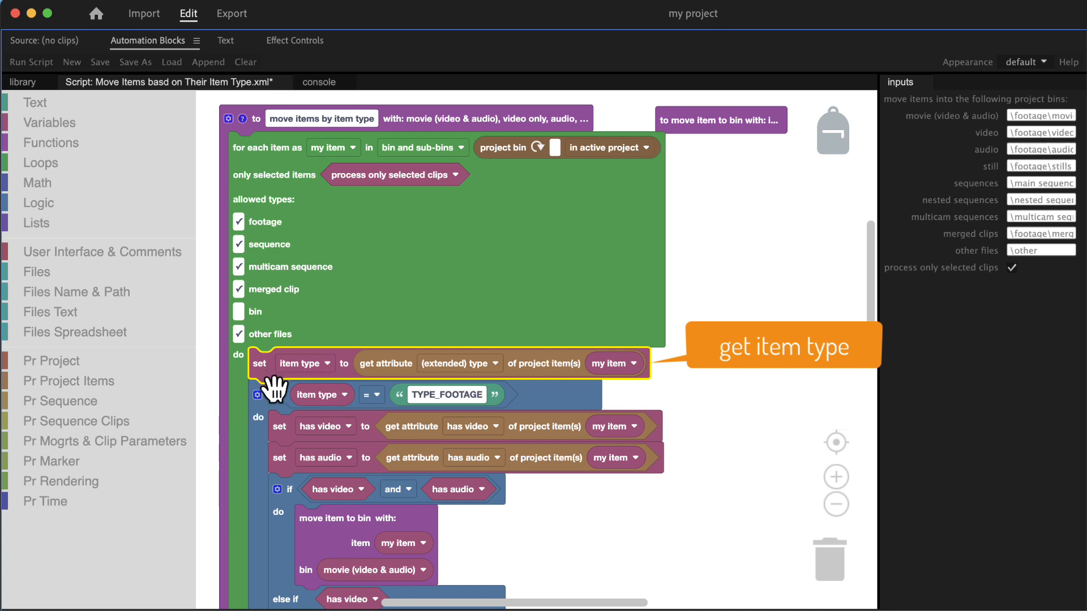
mouse_move(270, 394)
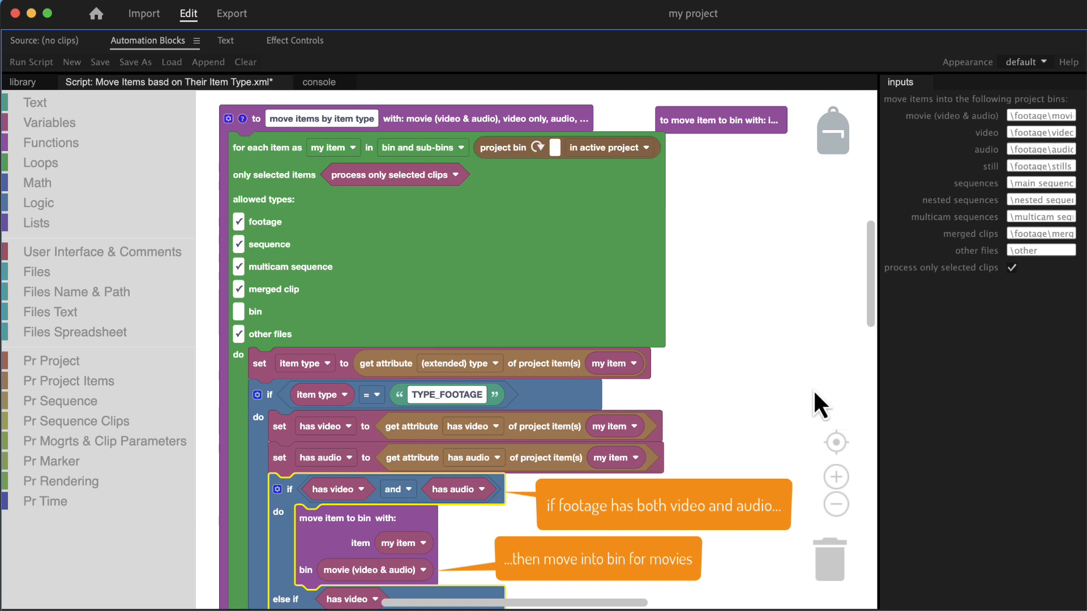
scroll("down", 3)
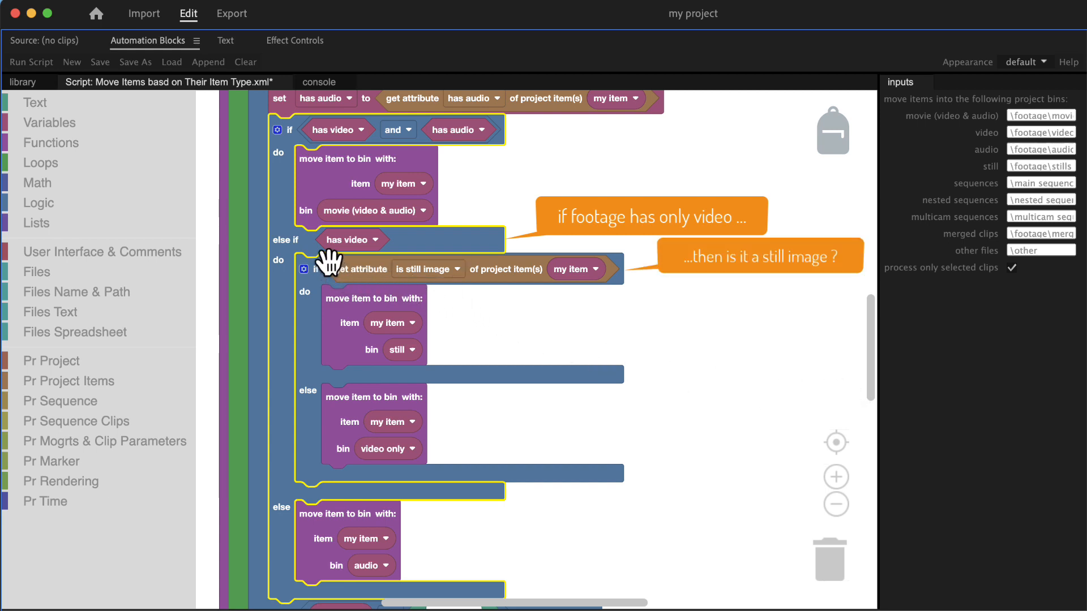
mouse_move(464, 363)
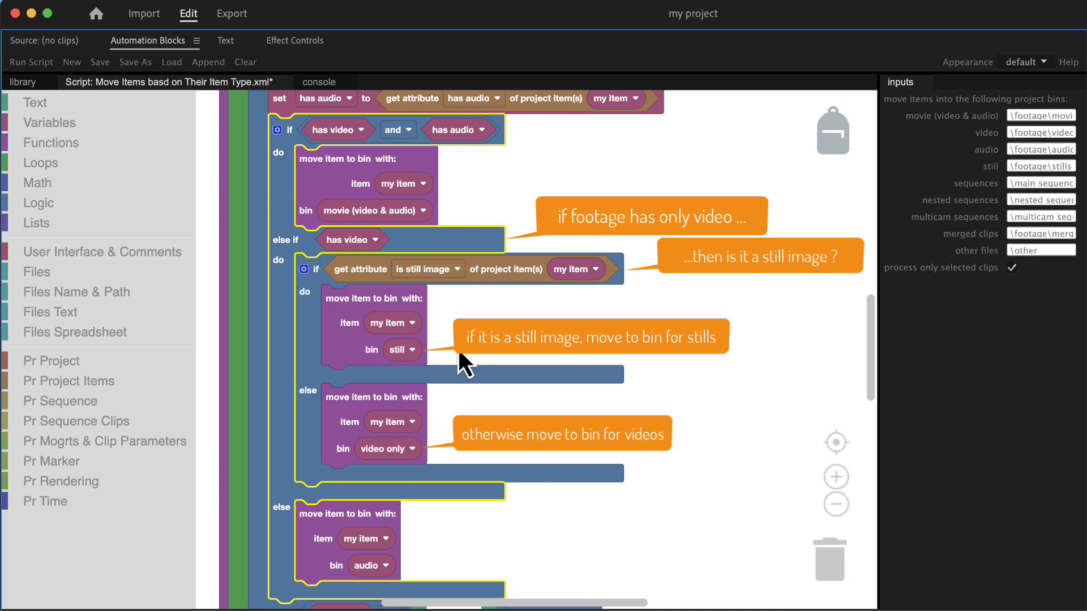
mouse_move(869, 387)
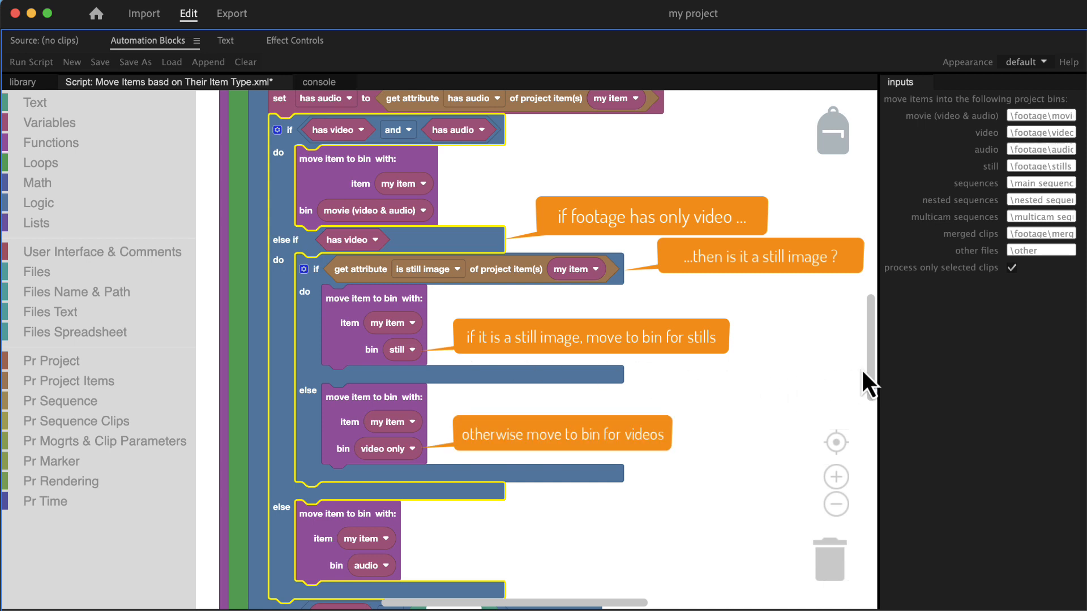
scroll("down", 3)
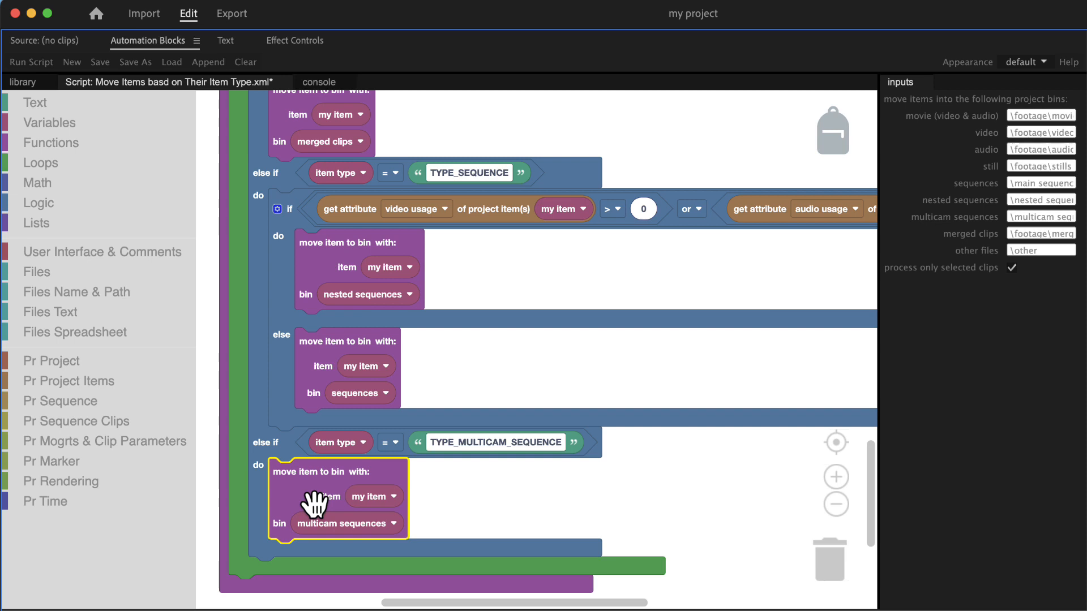
right_click(316, 505)
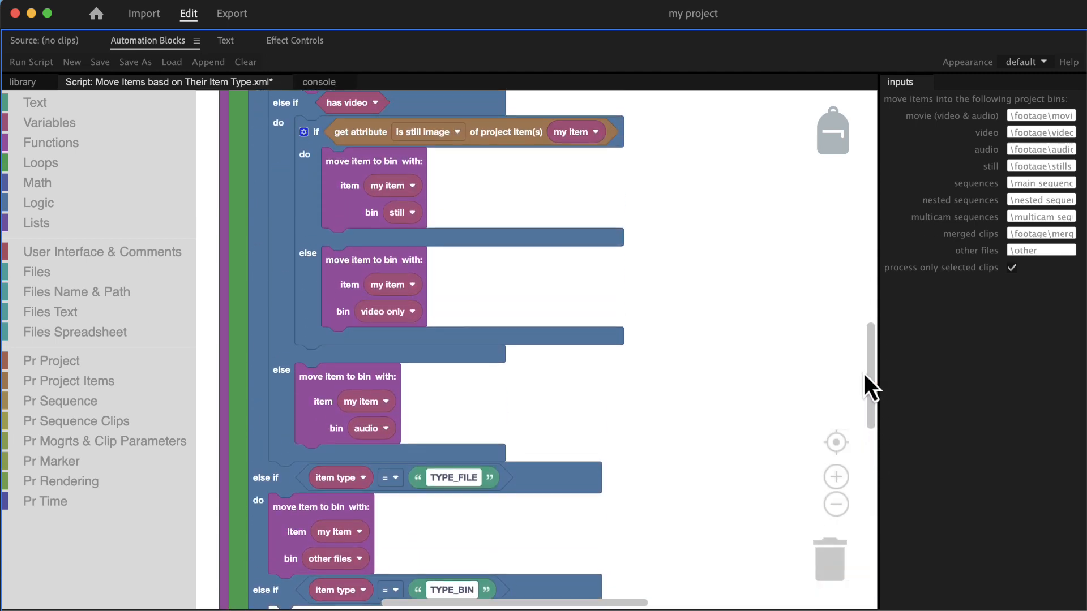
scroll("down", 3)
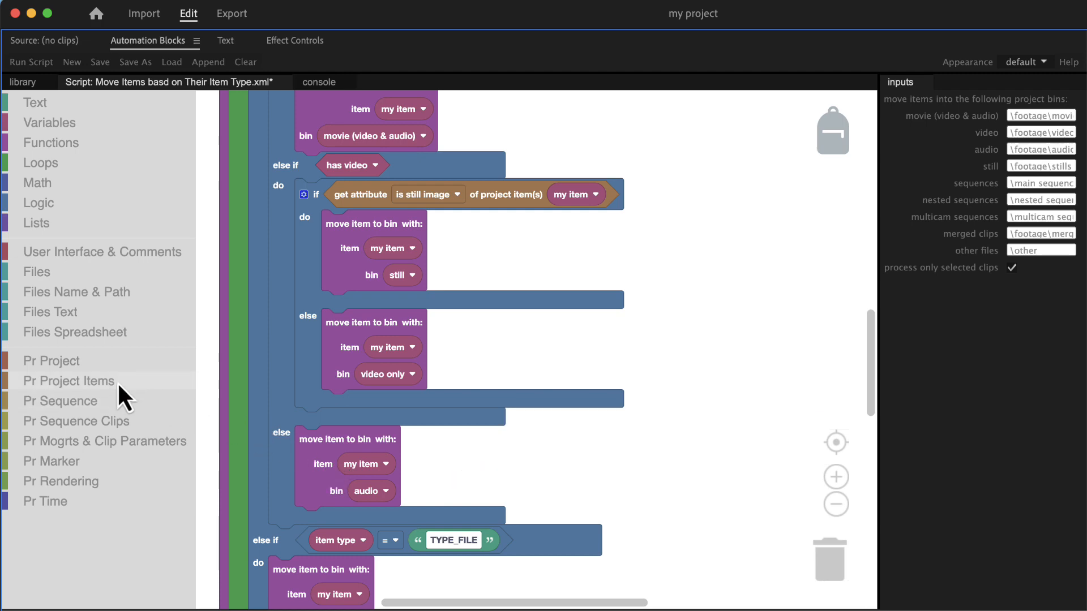
Add a project-item get attribute block set to media path beside the audio branch
left_click(66, 380)
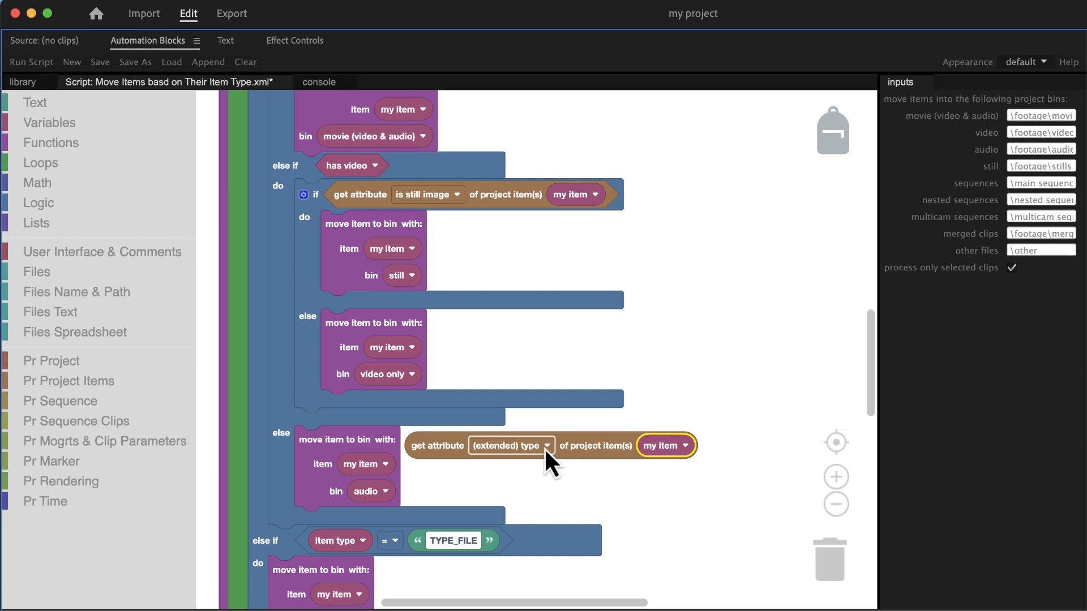
left_click(511, 445)
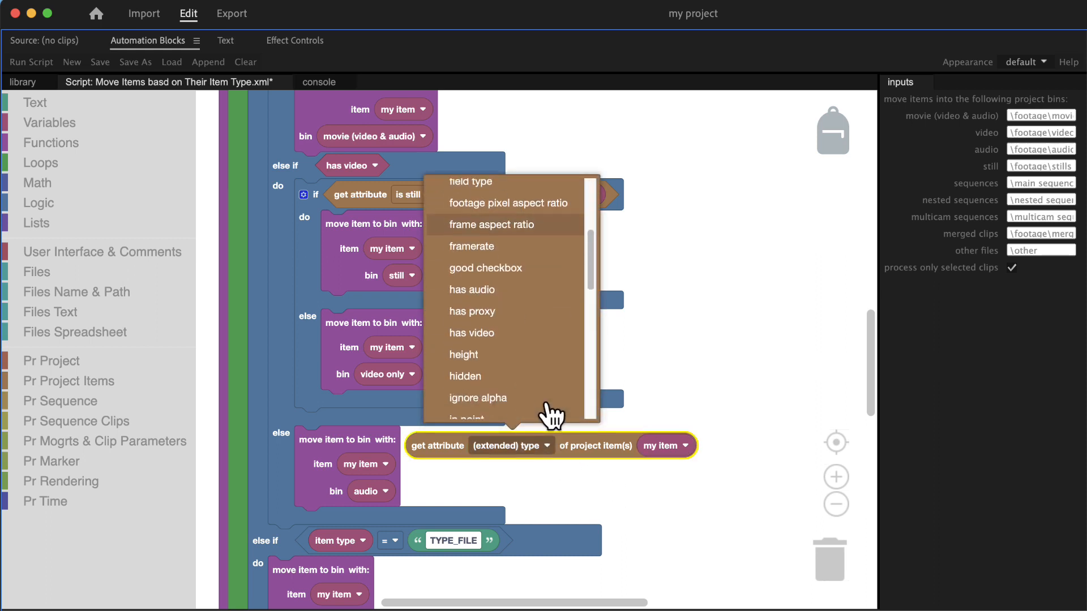
scroll("down", 3)
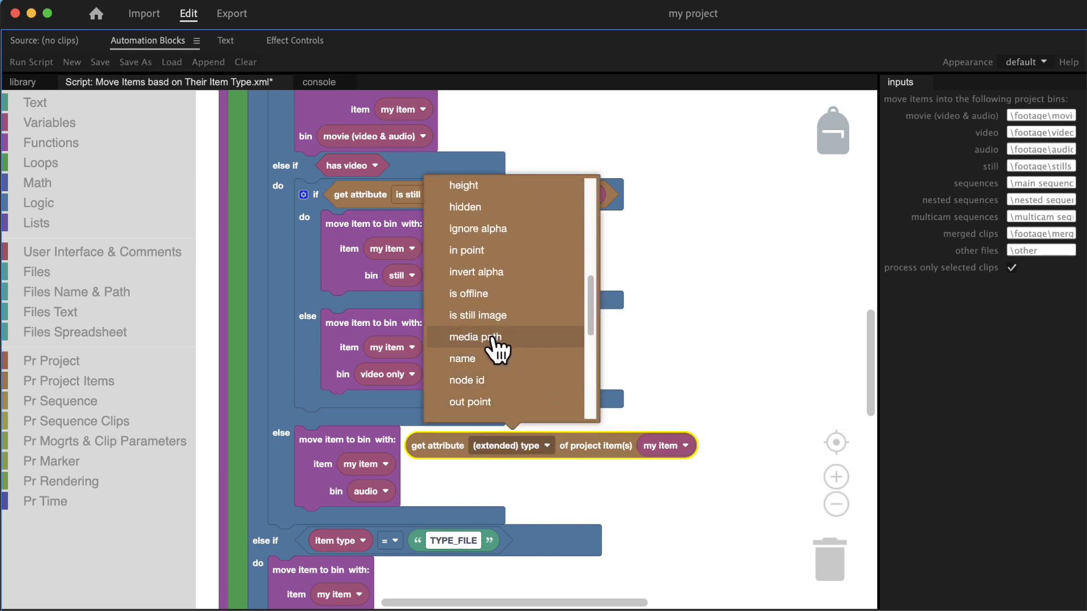
left_click(475, 337)
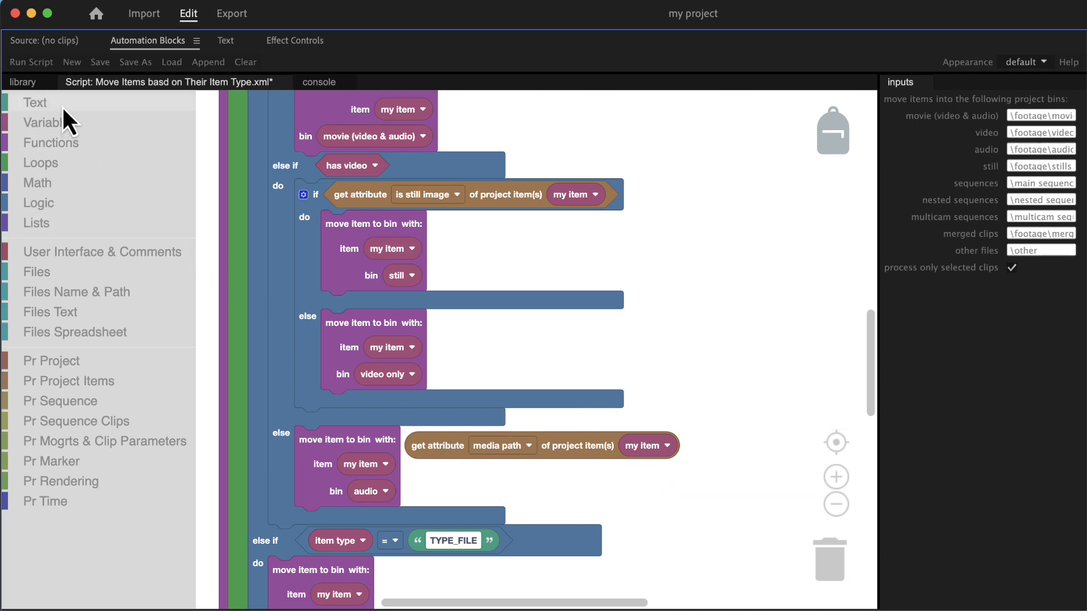
Add a 'find first occurrence of text' block searching for SFX, fed by the media path block
left_click(34, 103)
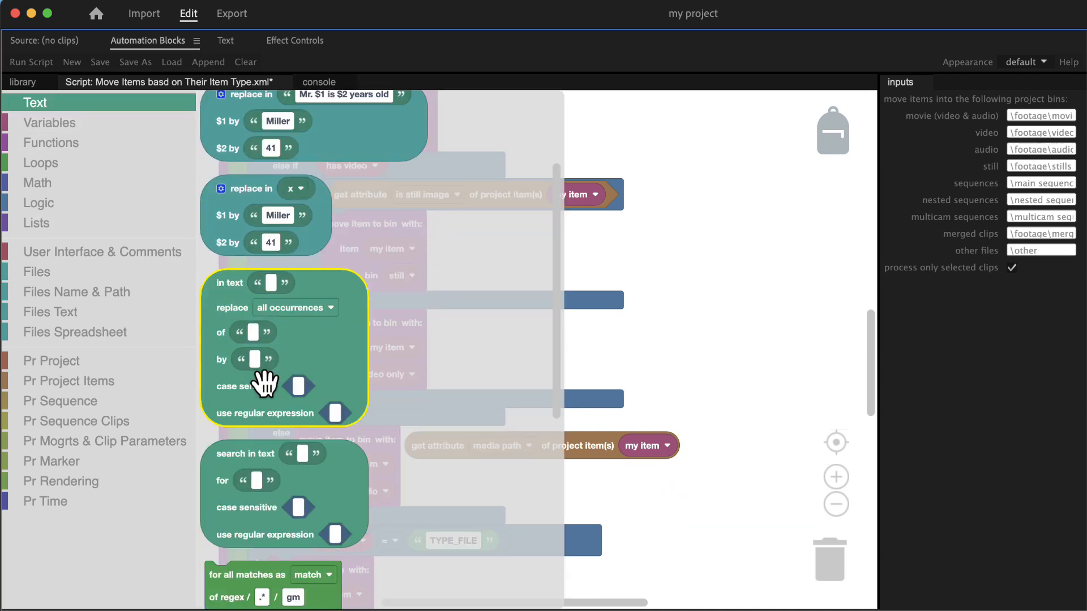
scroll("down", 3)
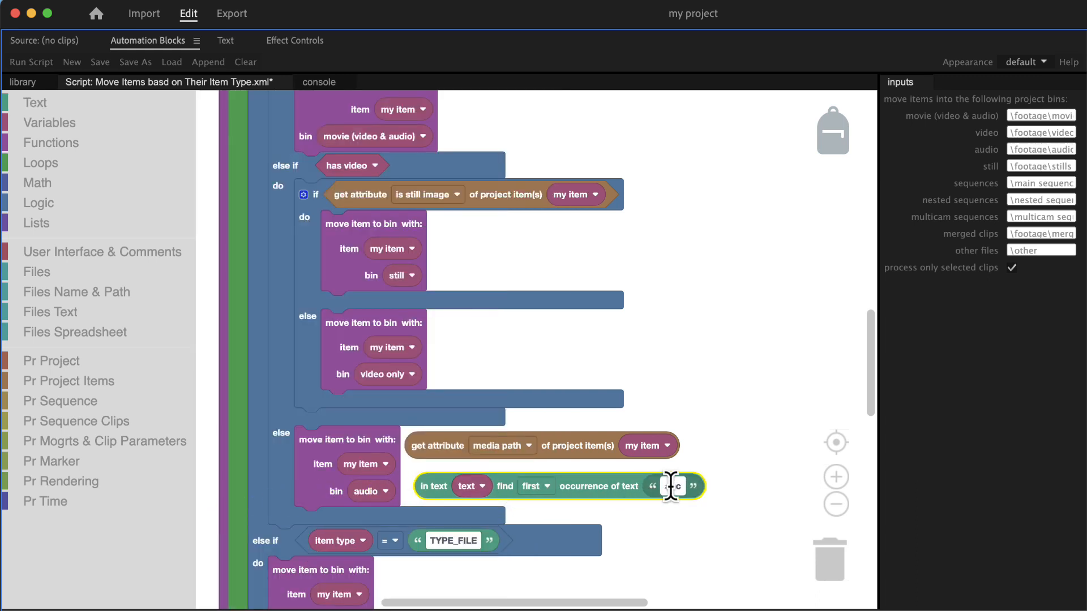
type("SFX")
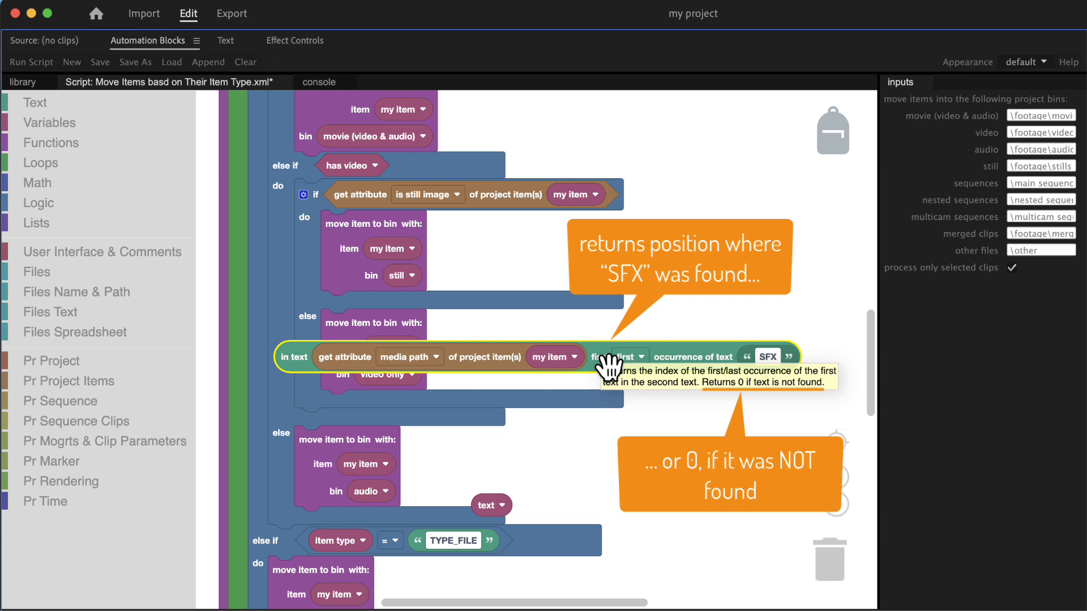
left_click(39, 202)
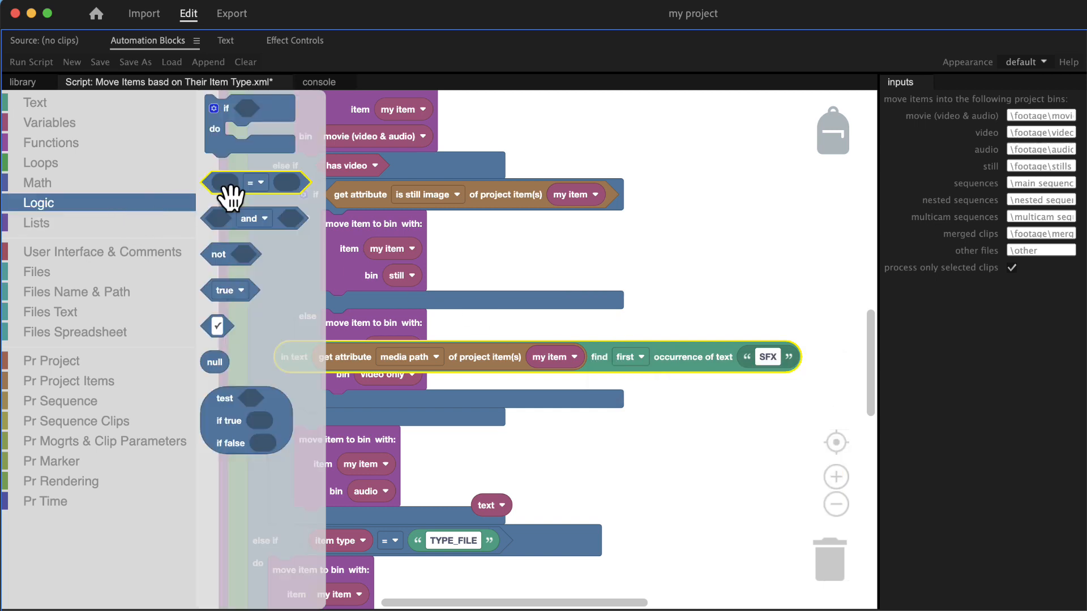
Wrap the audio branch in an if testing whether the SFX position equals 0
left_click(35, 182)
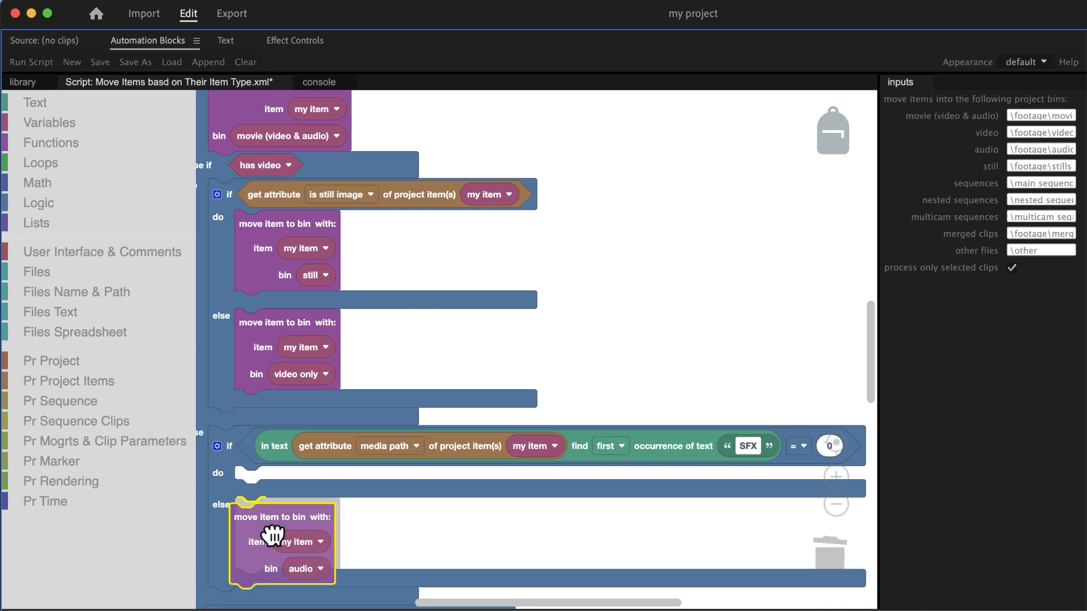
Move the audio move-to-bin block into 'do' with bin \footage\music and duplicate it into 'else'
left_click_drag(277, 544, 280, 506)
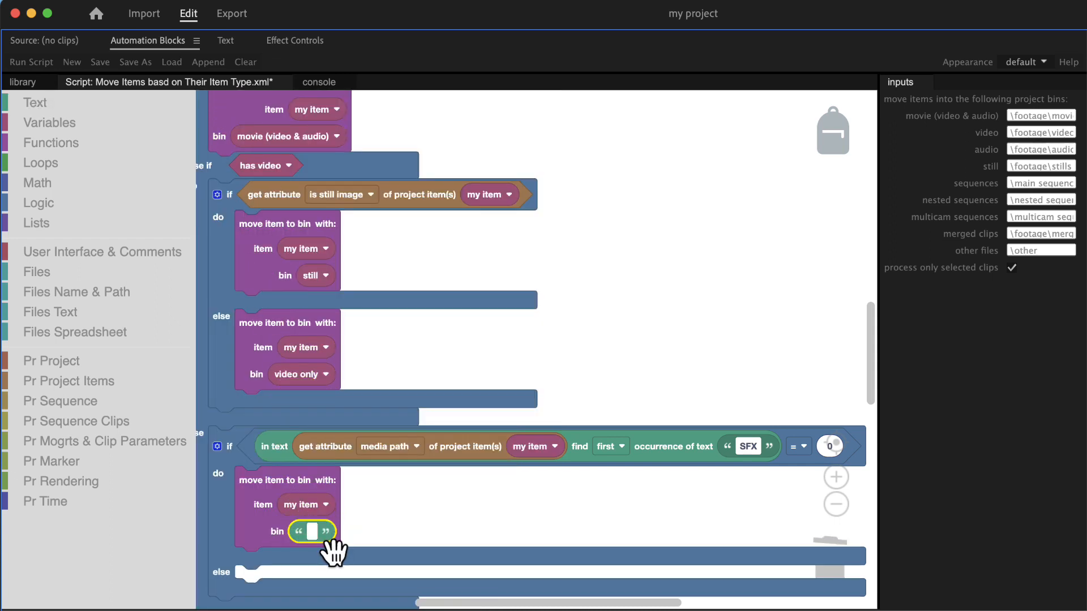
type("\\footag")
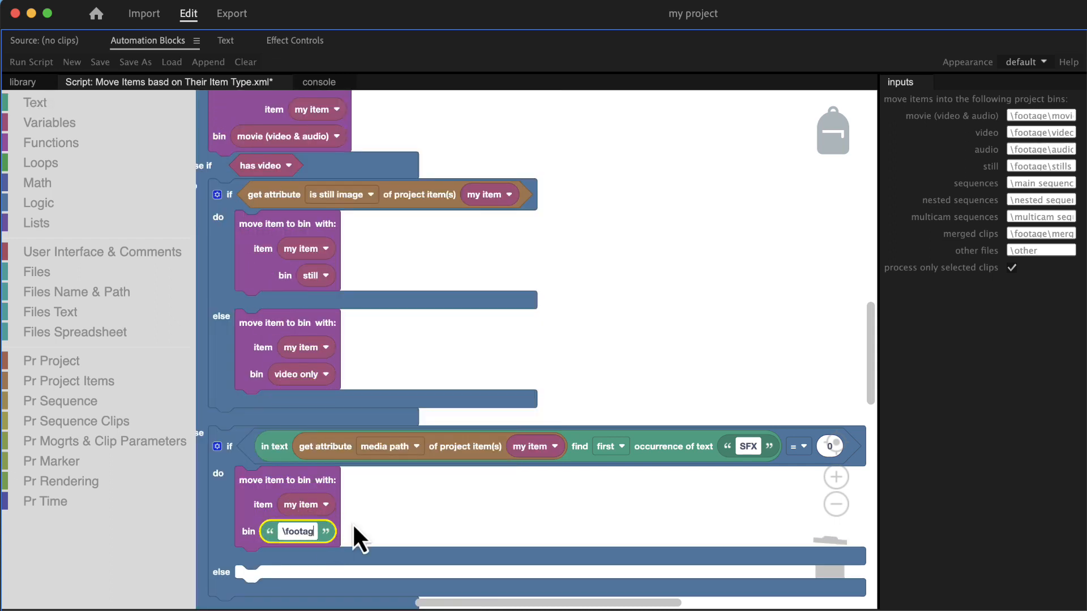
type("\\footage\\music")
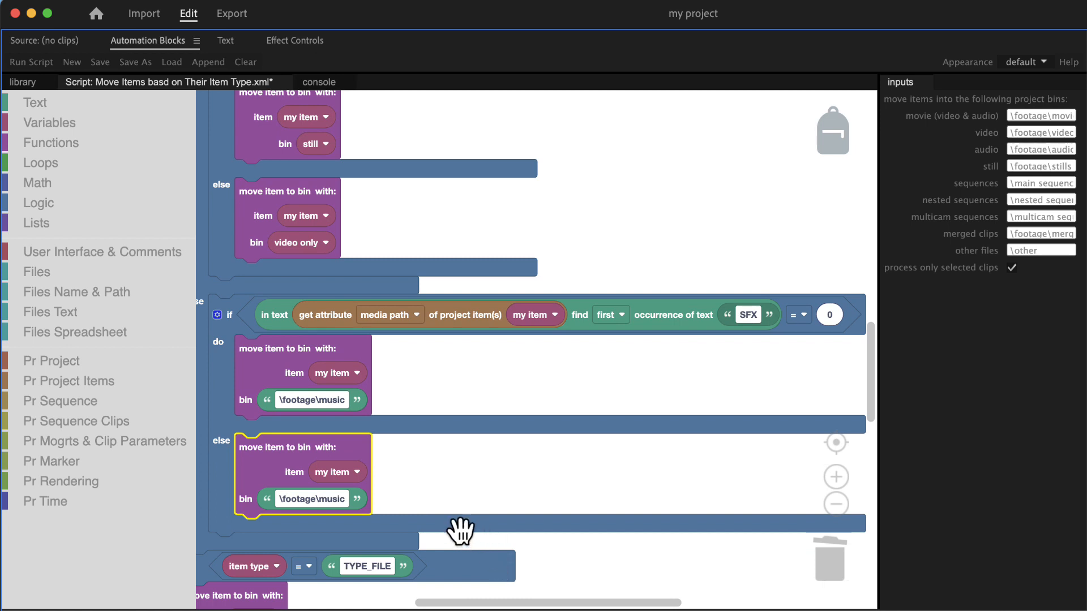
Change the else branch's target bin to \footage\sfx, keeping \footage\music in the do branch
left_click(312, 499)
type("fx")
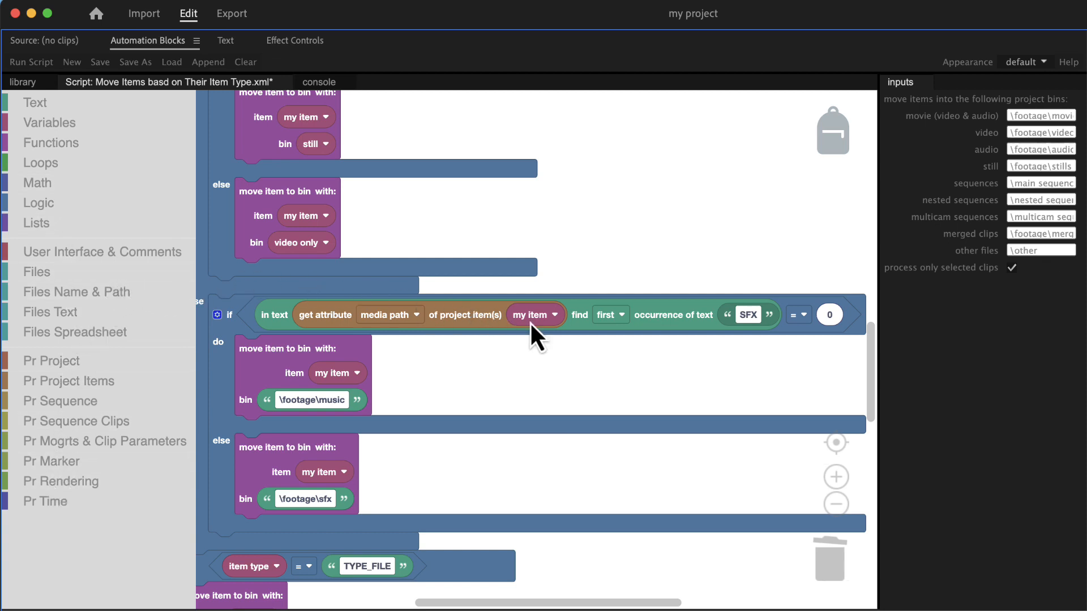
right_click(534, 314)
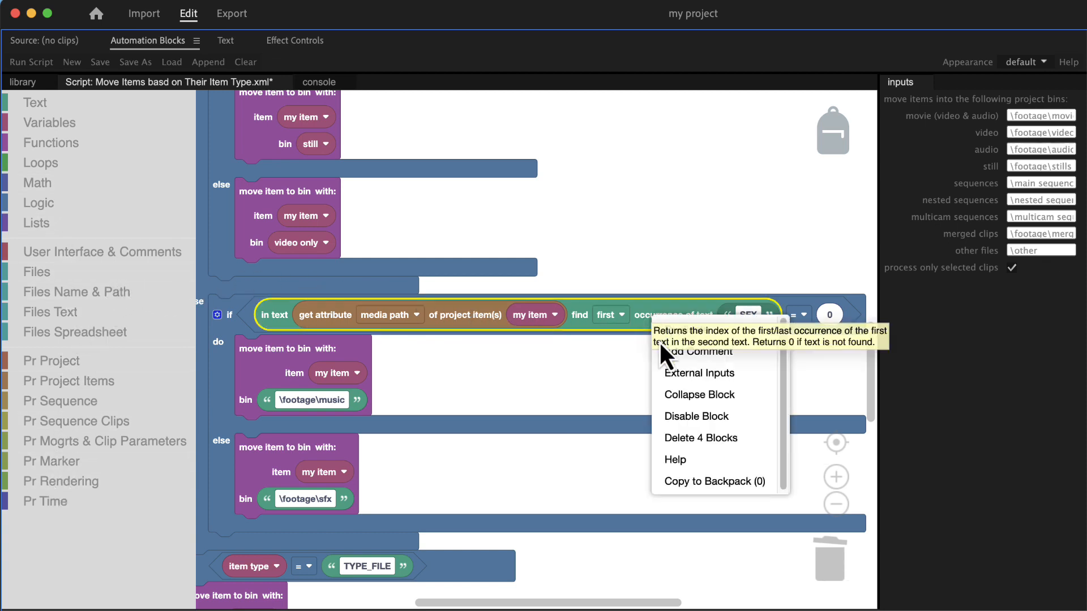